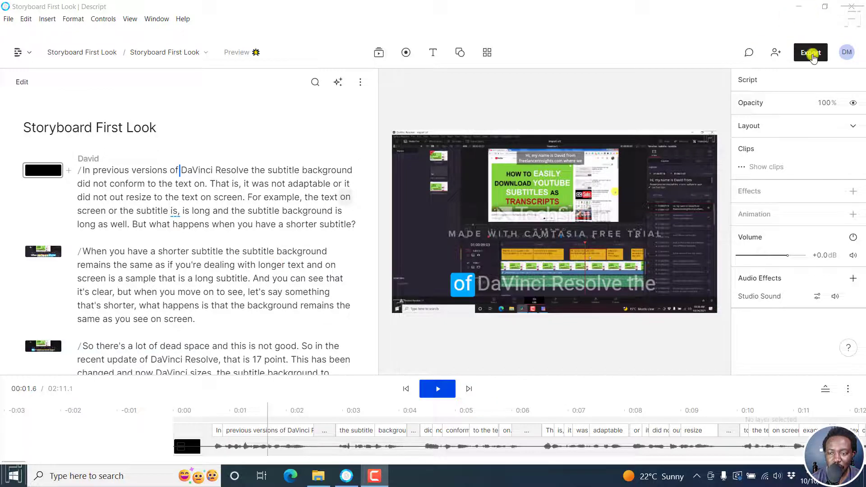
# - Reach the Export view for Storyboard First Look after a glance at the Publish options
pyautogui.click(810, 53)
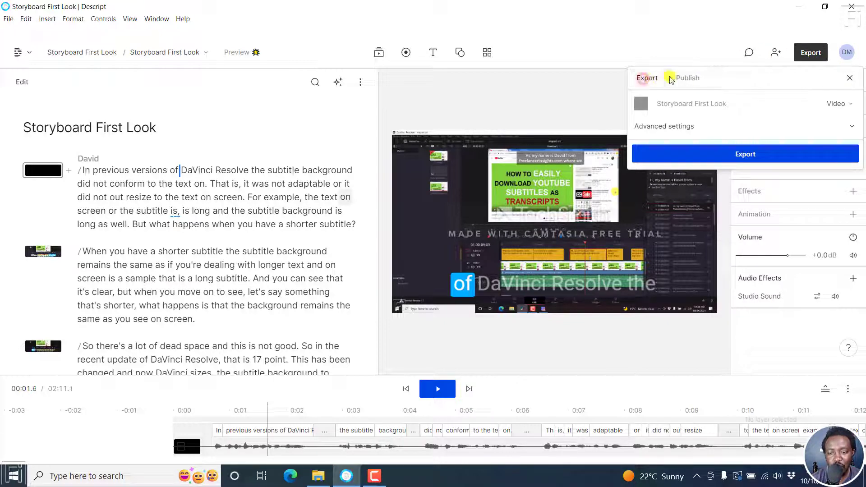
pyautogui.click(688, 78)
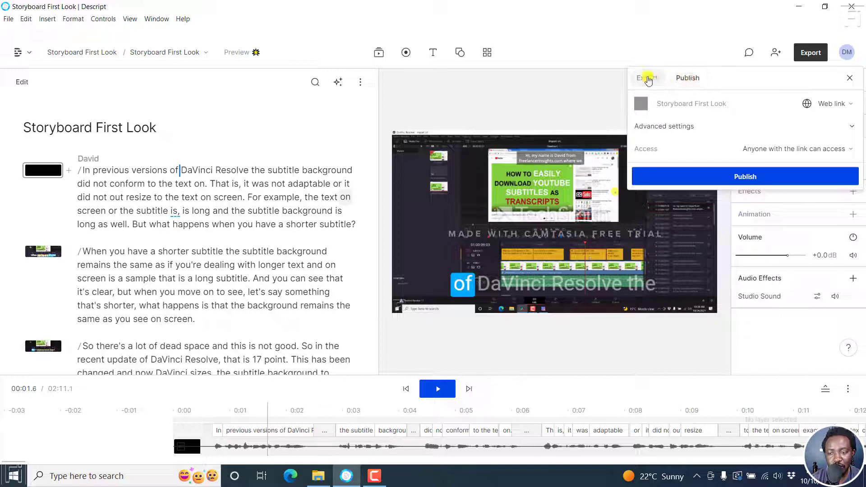
pyautogui.click(646, 77)
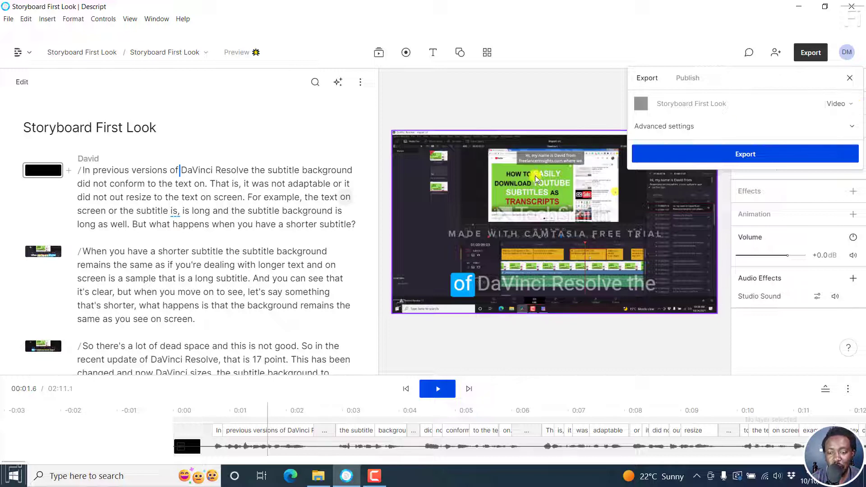
# - Choose Subtitles as the export type with the SubRip Titles (.srt) format
pyautogui.click(836, 104)
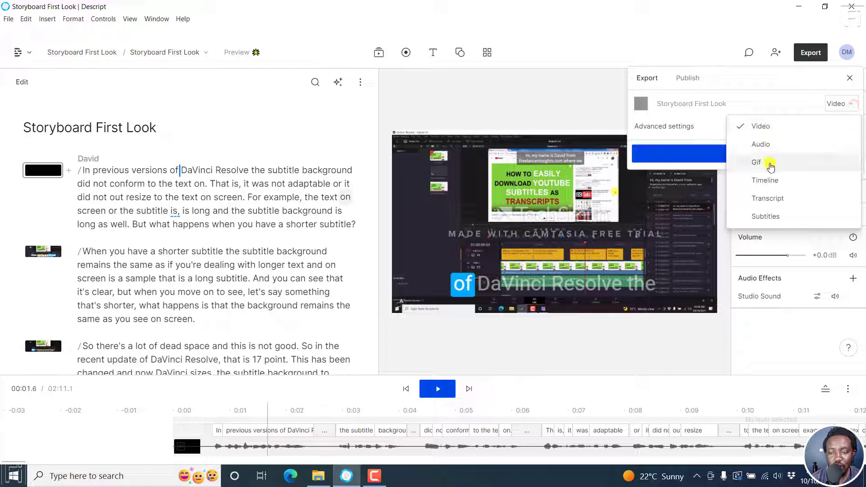
pyautogui.moveTo(767, 197)
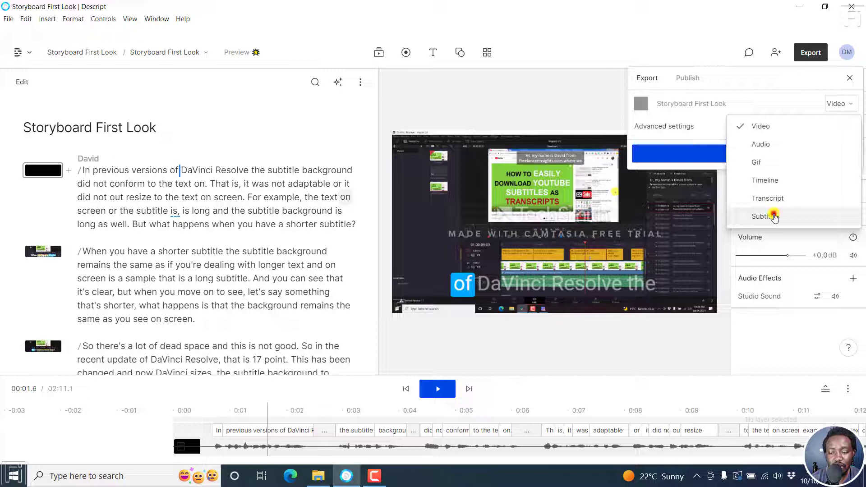
pyautogui.click(764, 216)
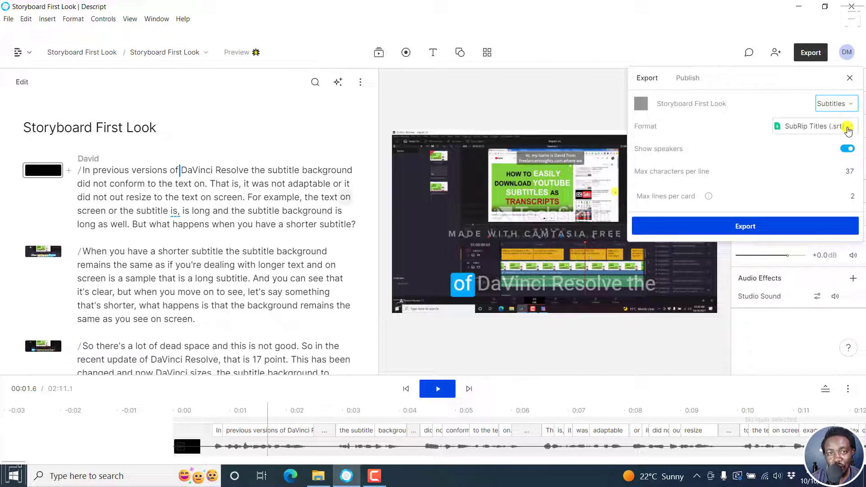
pyautogui.click(813, 126)
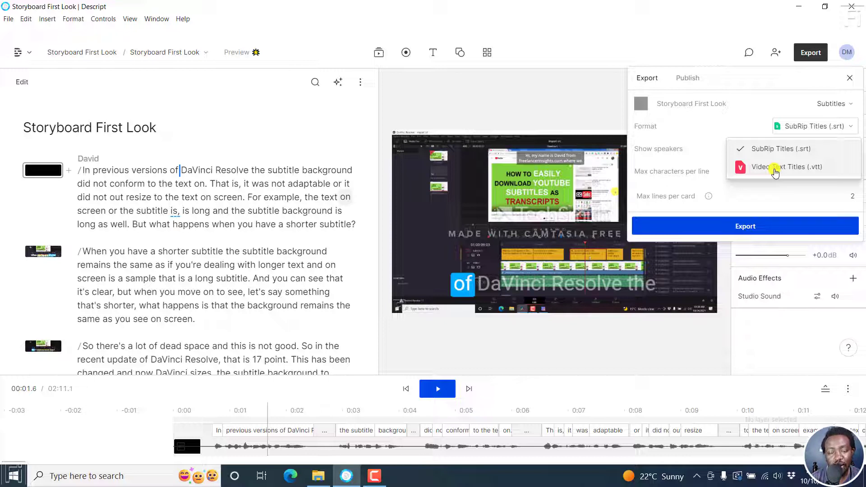
pyautogui.moveTo(784, 149)
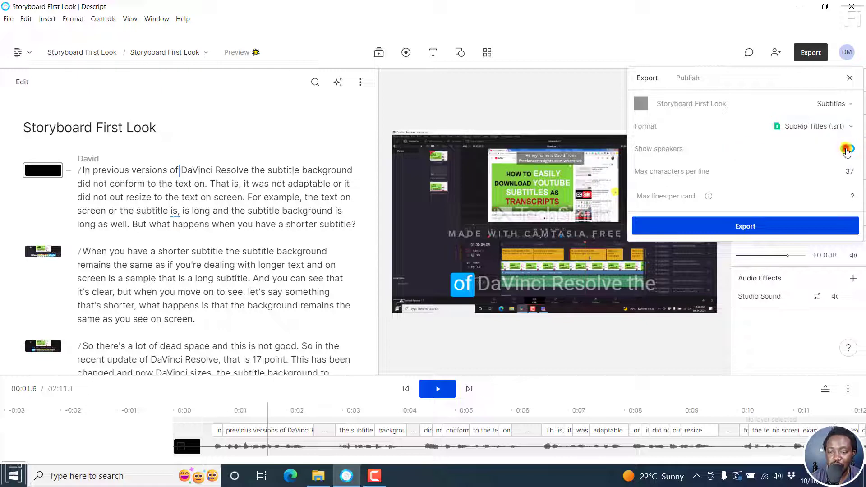
# - Turn off Show speakers, confirm 37 characters per line, and export the subtitles
pyautogui.click(847, 149)
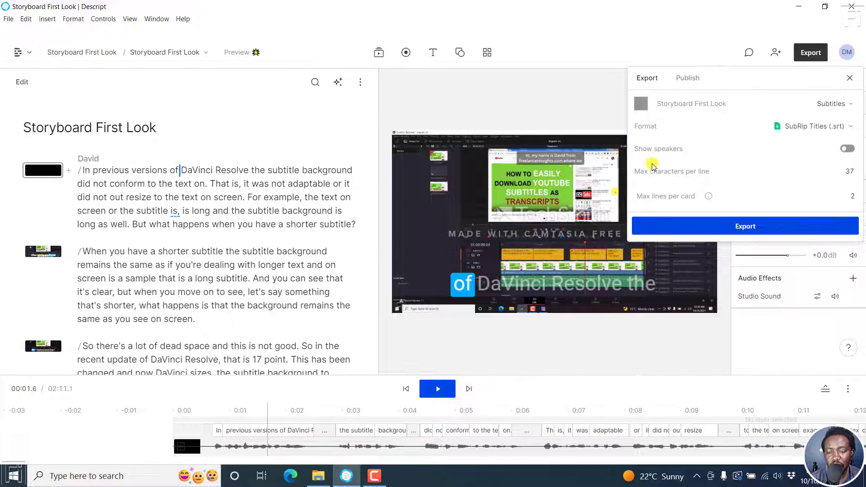
pyautogui.moveTo(771, 165)
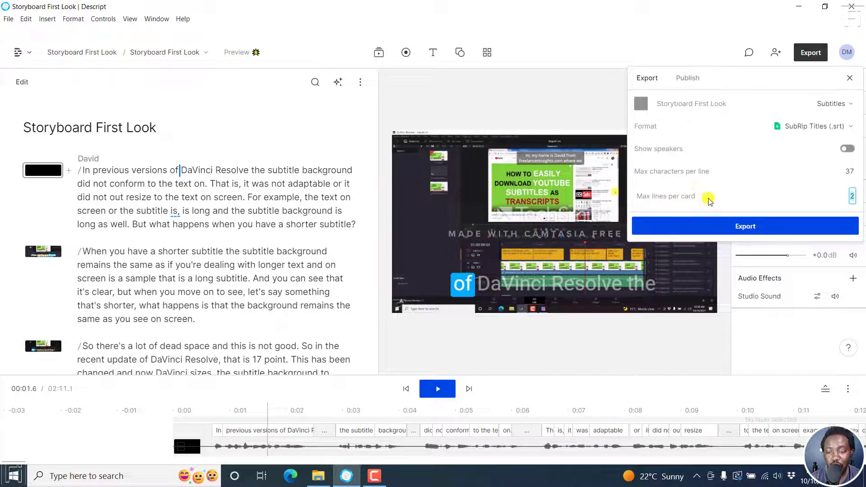
pyautogui.moveTo(709, 197)
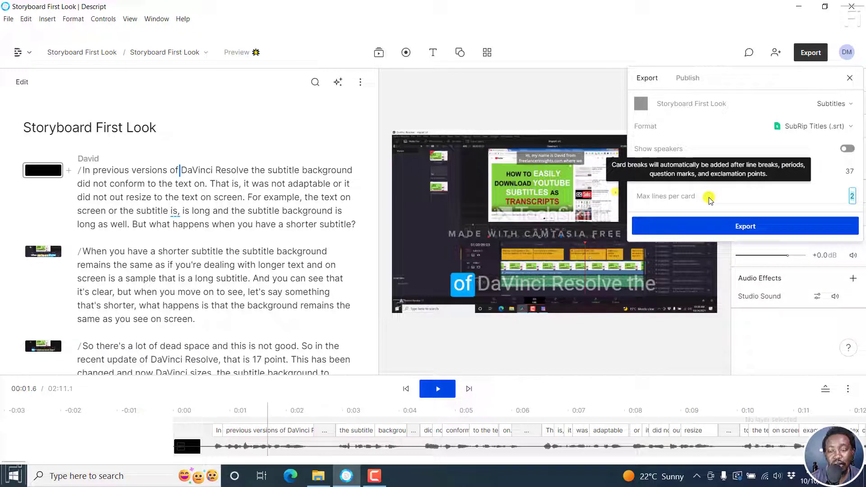
pyautogui.moveTo(783, 200)
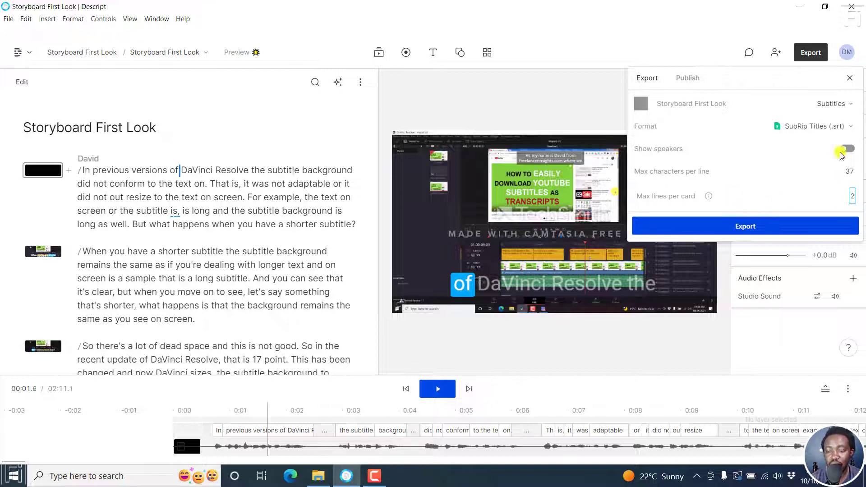
pyautogui.click(844, 148)
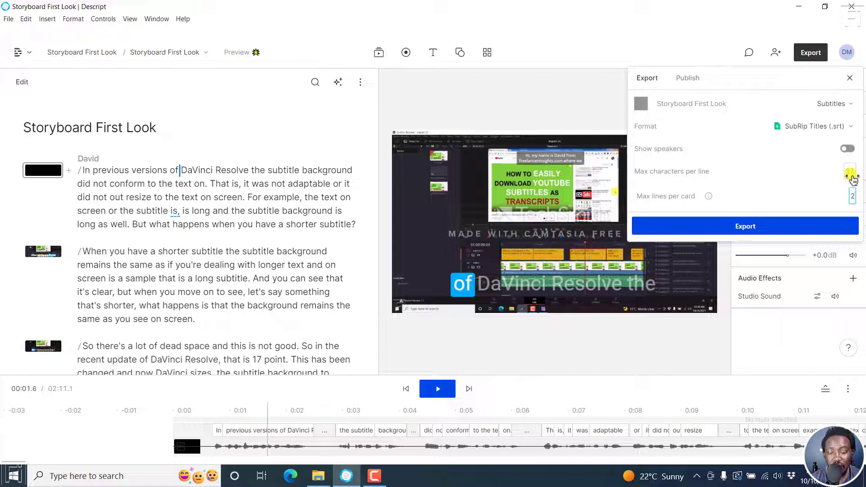
pyautogui.click(853, 174)
pyautogui.write('37')
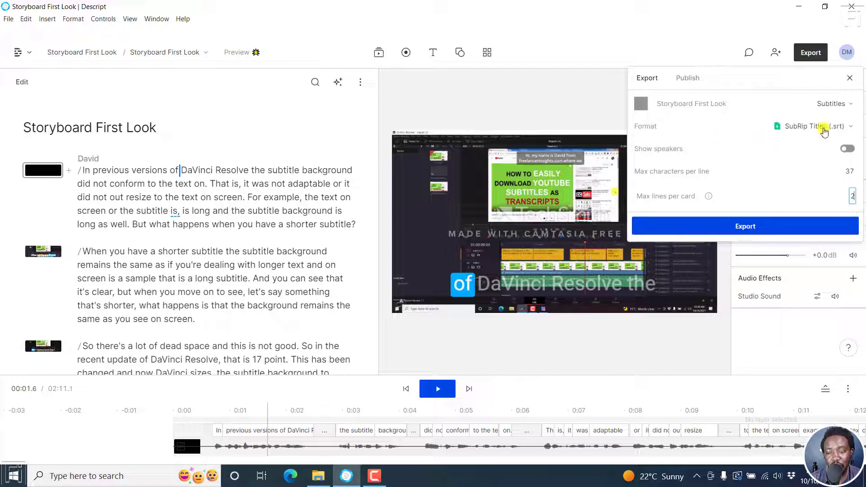
pyautogui.click(745, 225)
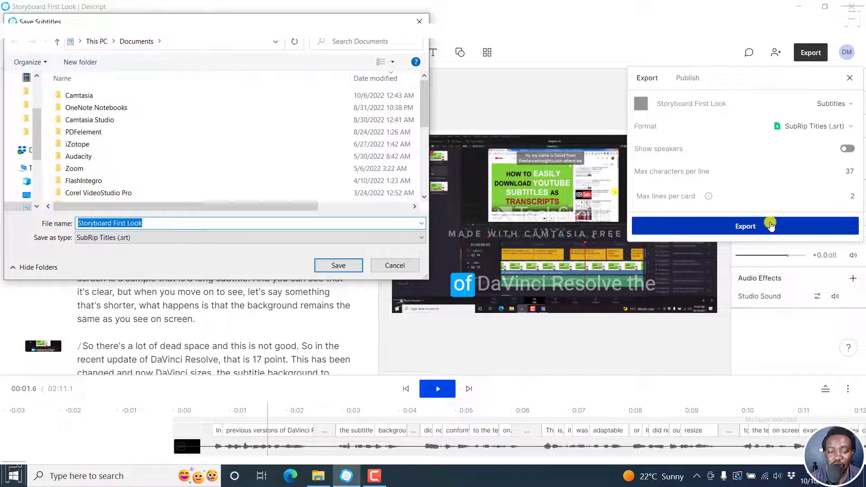
# - Save the subtitles as Storyboard First Look in Documents as a SubRip file
pyautogui.click(128, 223)
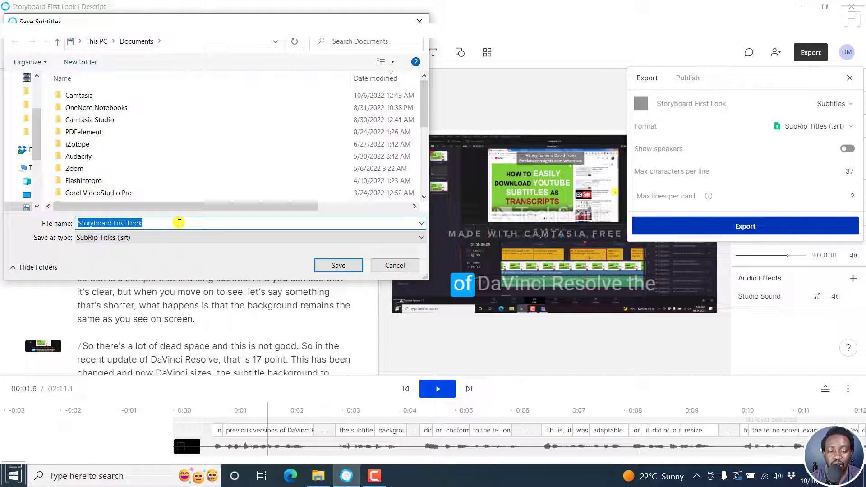
pyautogui.moveTo(145, 242)
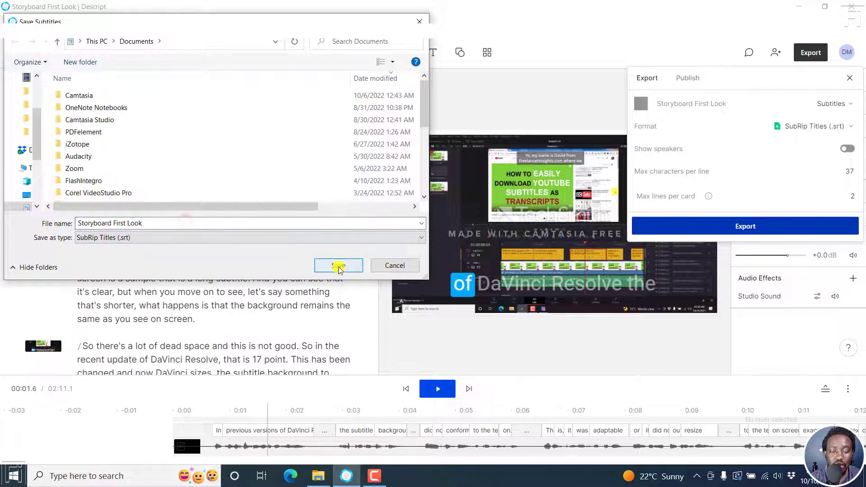
pyautogui.click(339, 266)
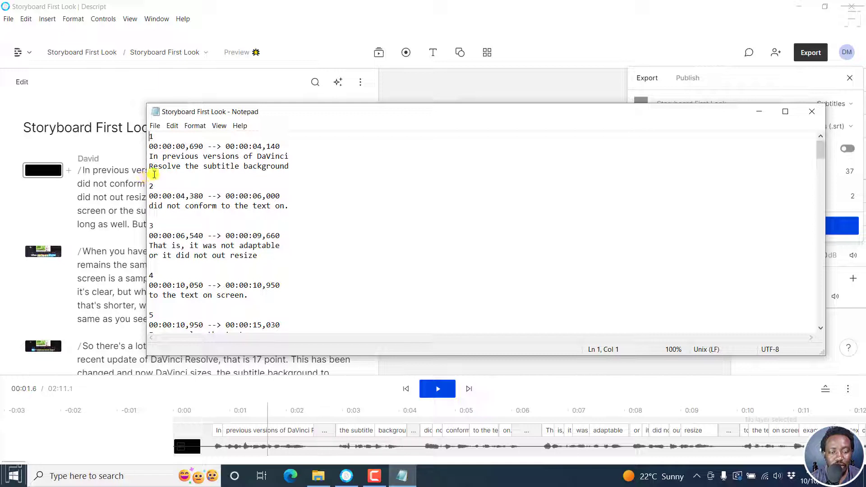
# - Inspect the second timecoded caption block of the saved .srt in Notepad
pyautogui.click(159, 186)
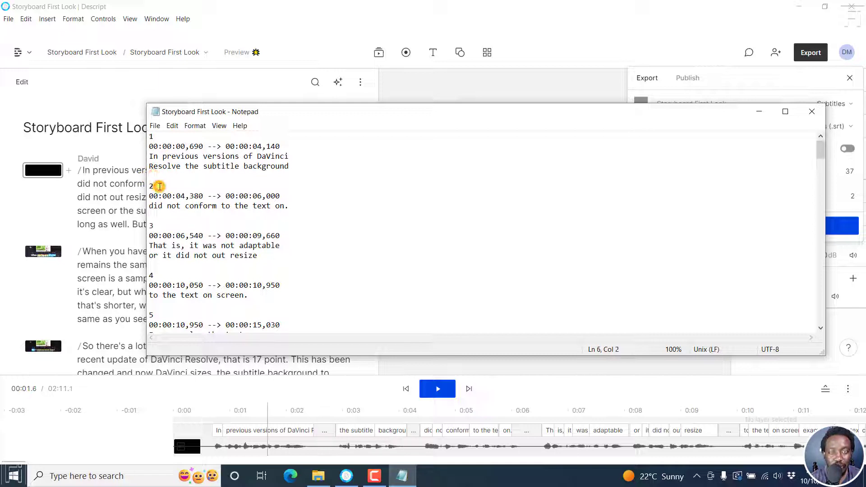